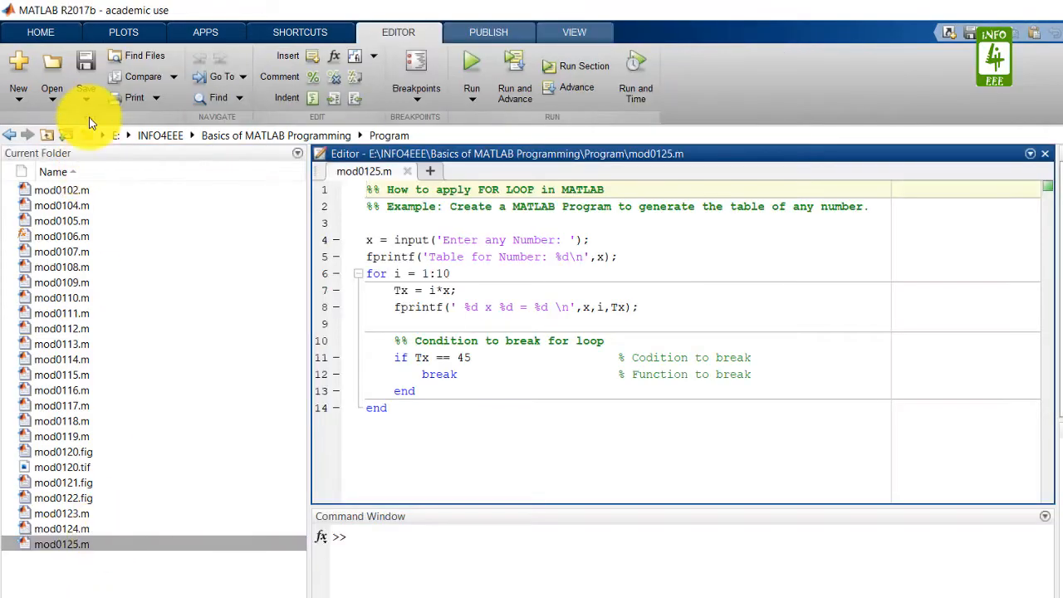
Step: Save a copy of the multiplication-table script as mod0126.m via Save Copy As
left_click(86, 99)
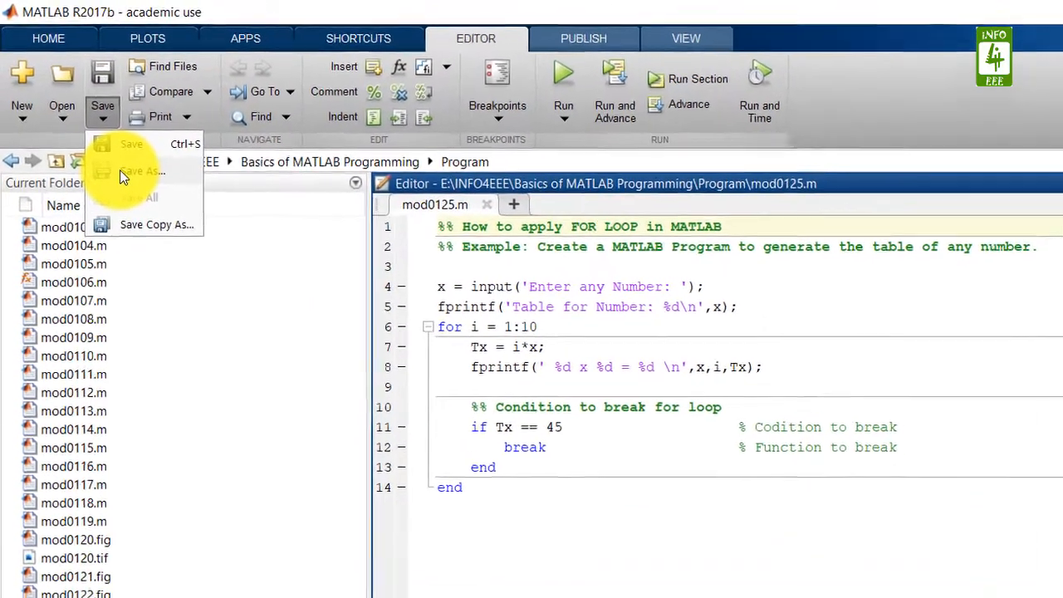
left_click(144, 171)
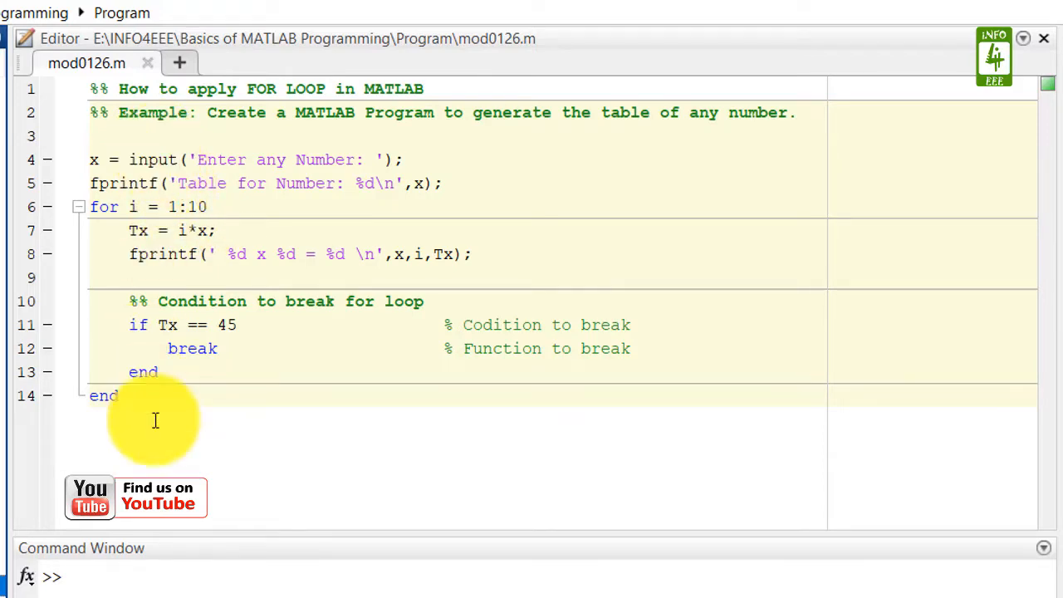
mouse_move(148, 446)
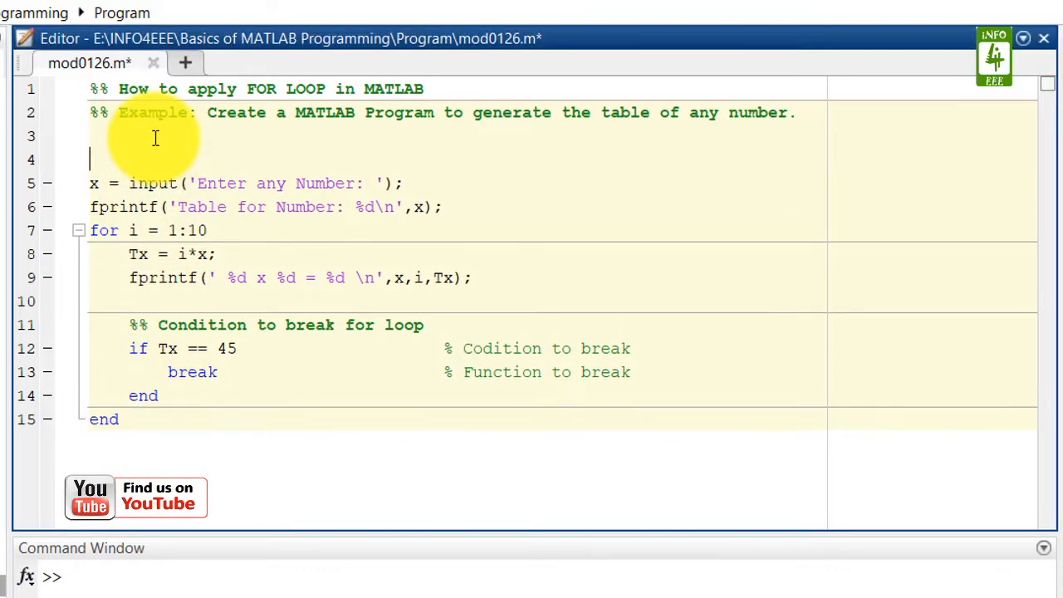
Step: Add tic with comment '% Timer Start' before the input line and begin a toc line after the loop
type("tic")
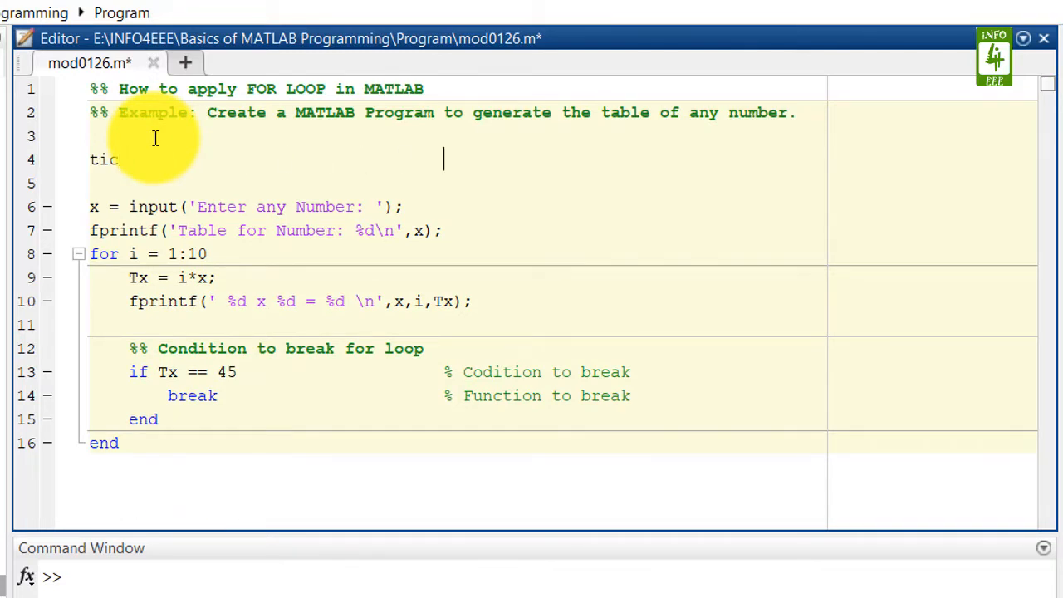
type("% T")
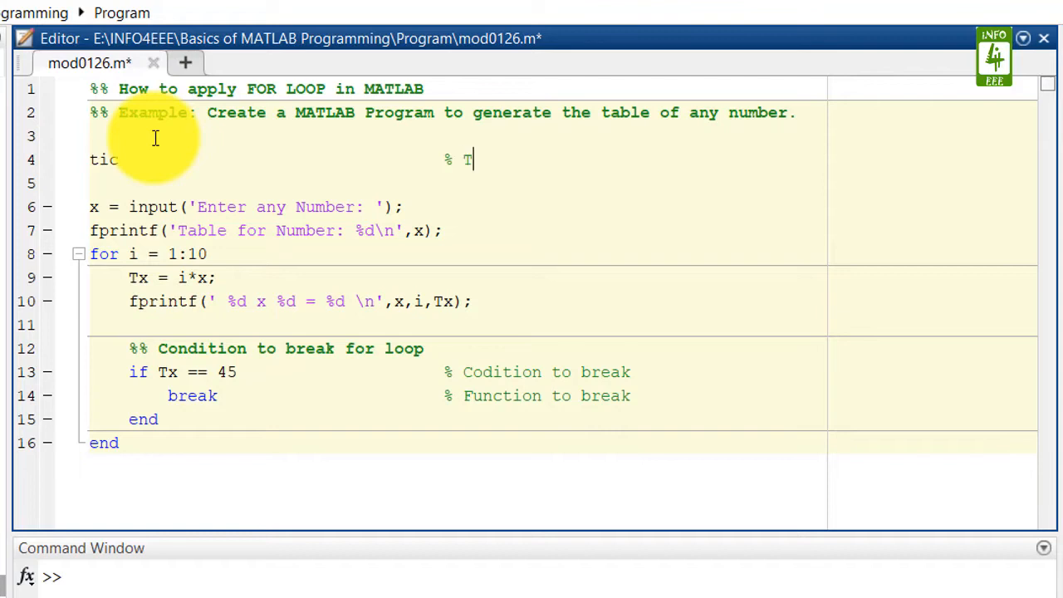
type("imer Star")
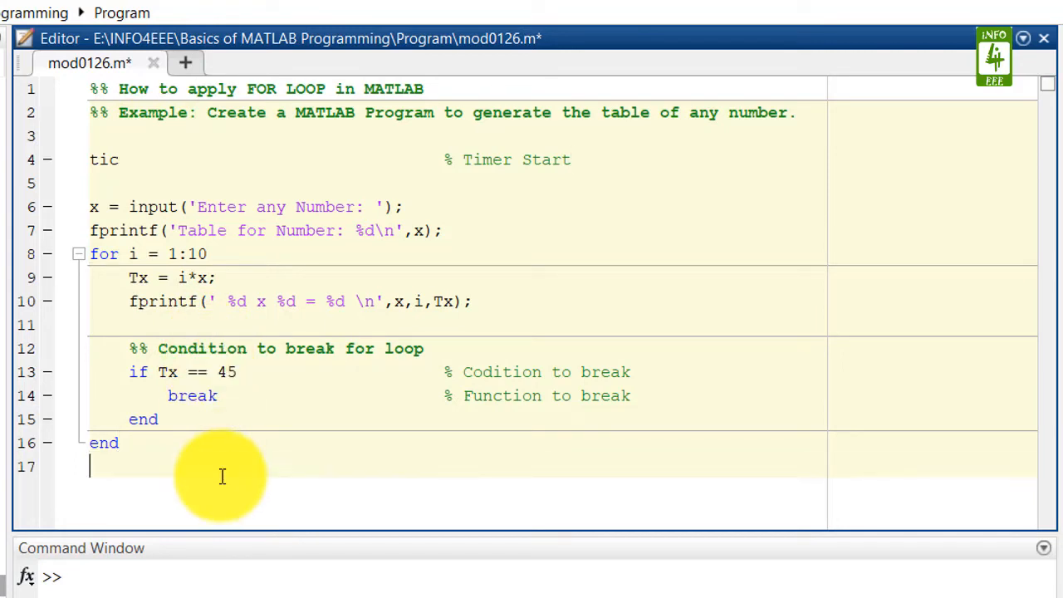
type("toc")
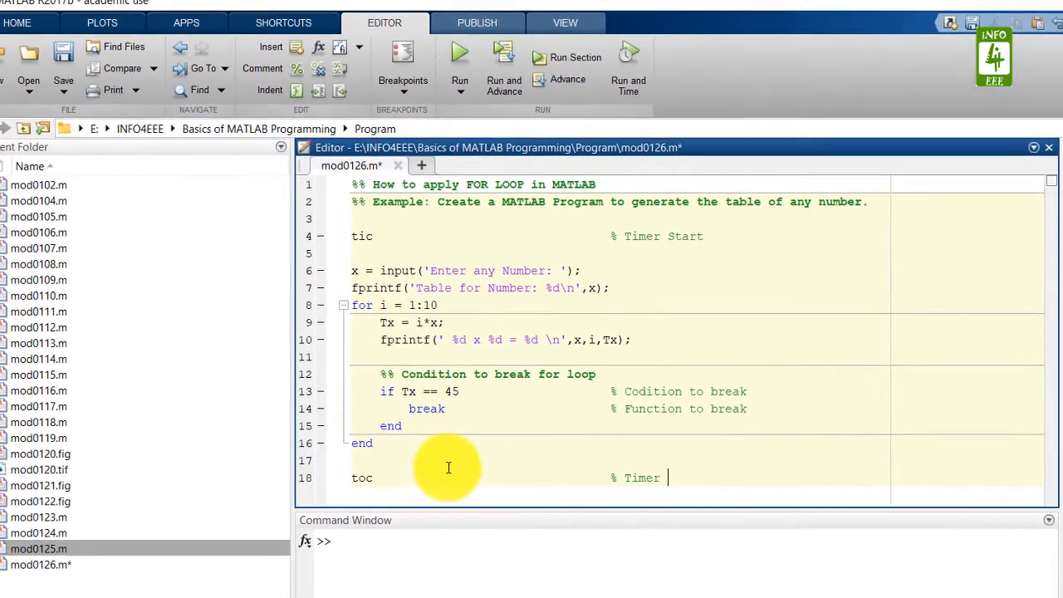
Step: Finish the toc line after the loop with the comment '% Timer Stop'
type("Stop")
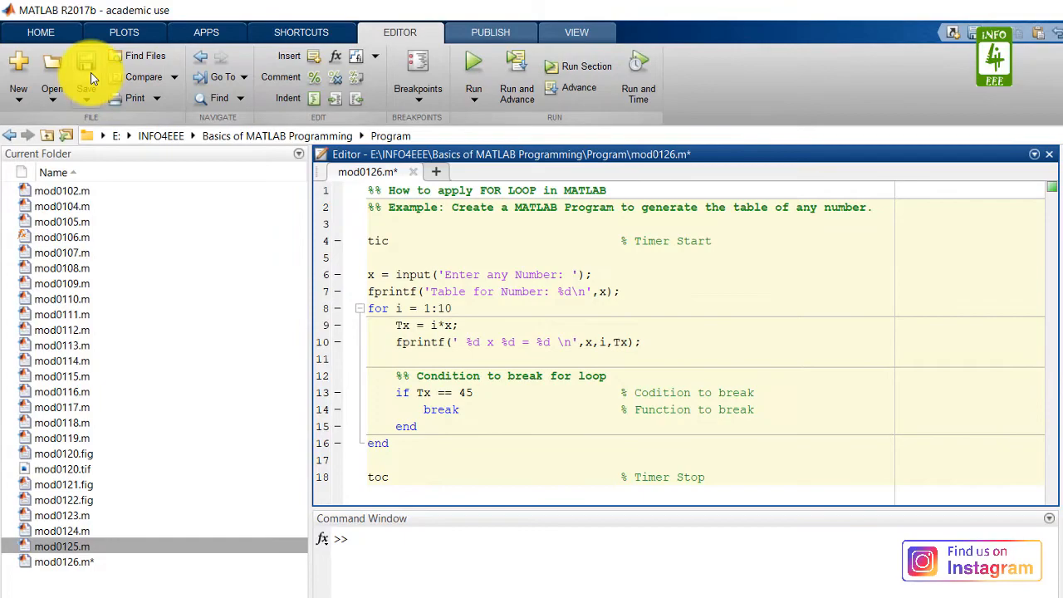
Step: Save mod0126.m with its tic/toc timer lines so no unsaved changes remain
left_click(86, 75)
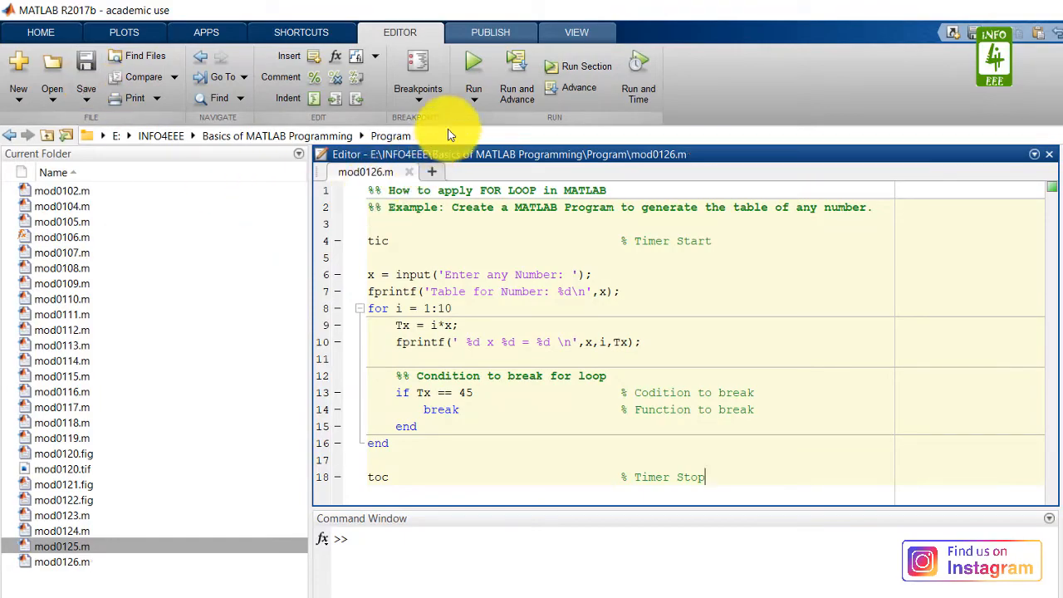
left_click(473, 63)
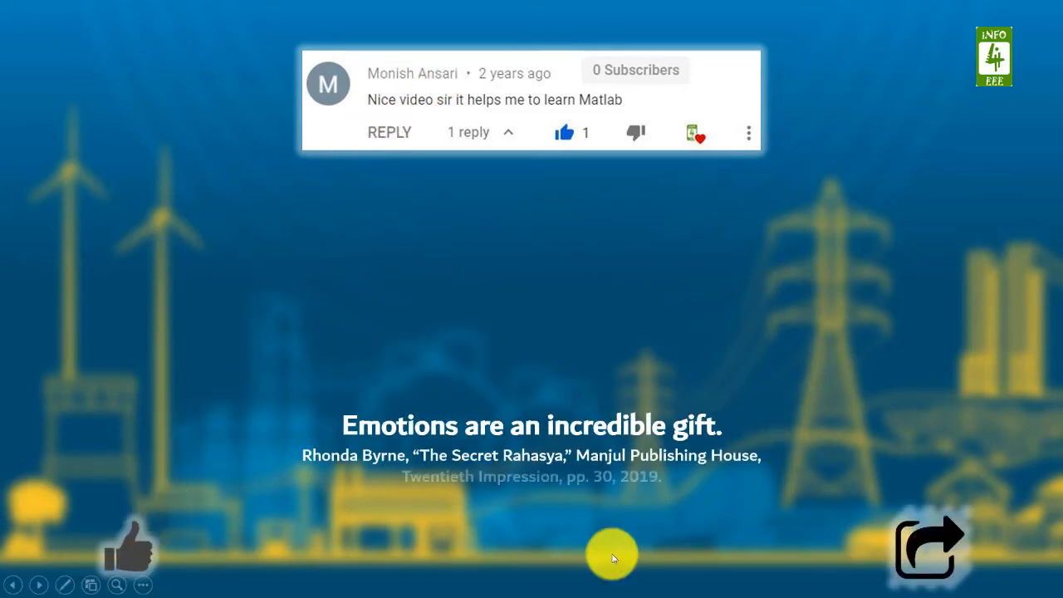
mouse_move(930, 551)
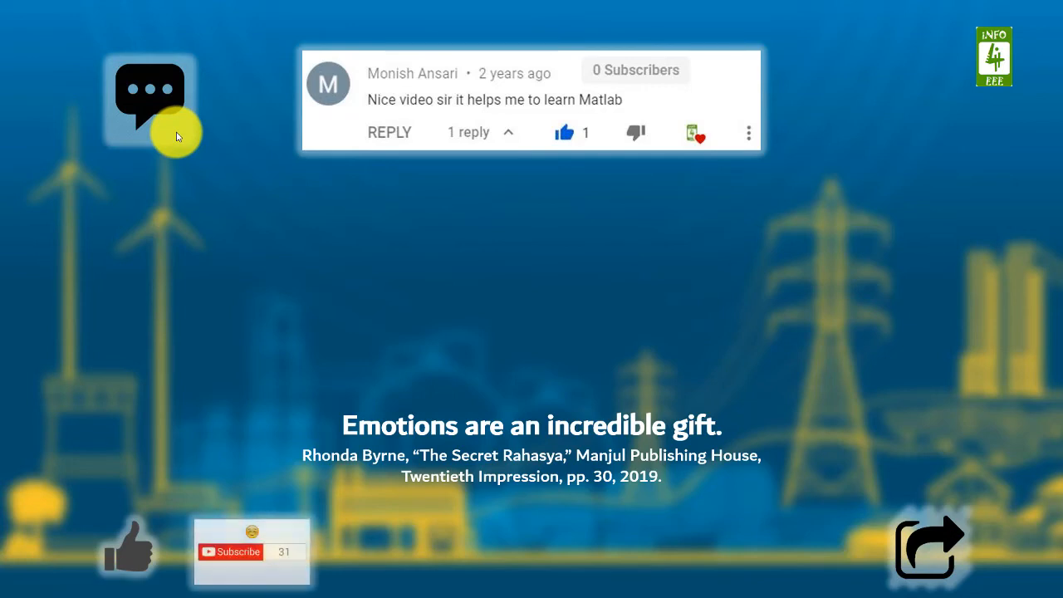
mouse_move(241, 552)
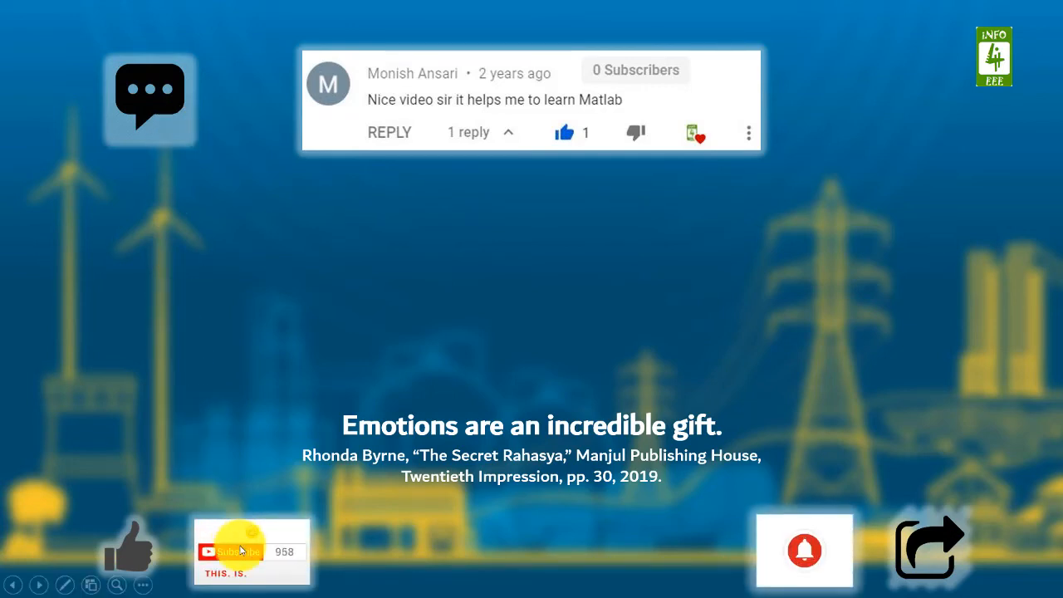